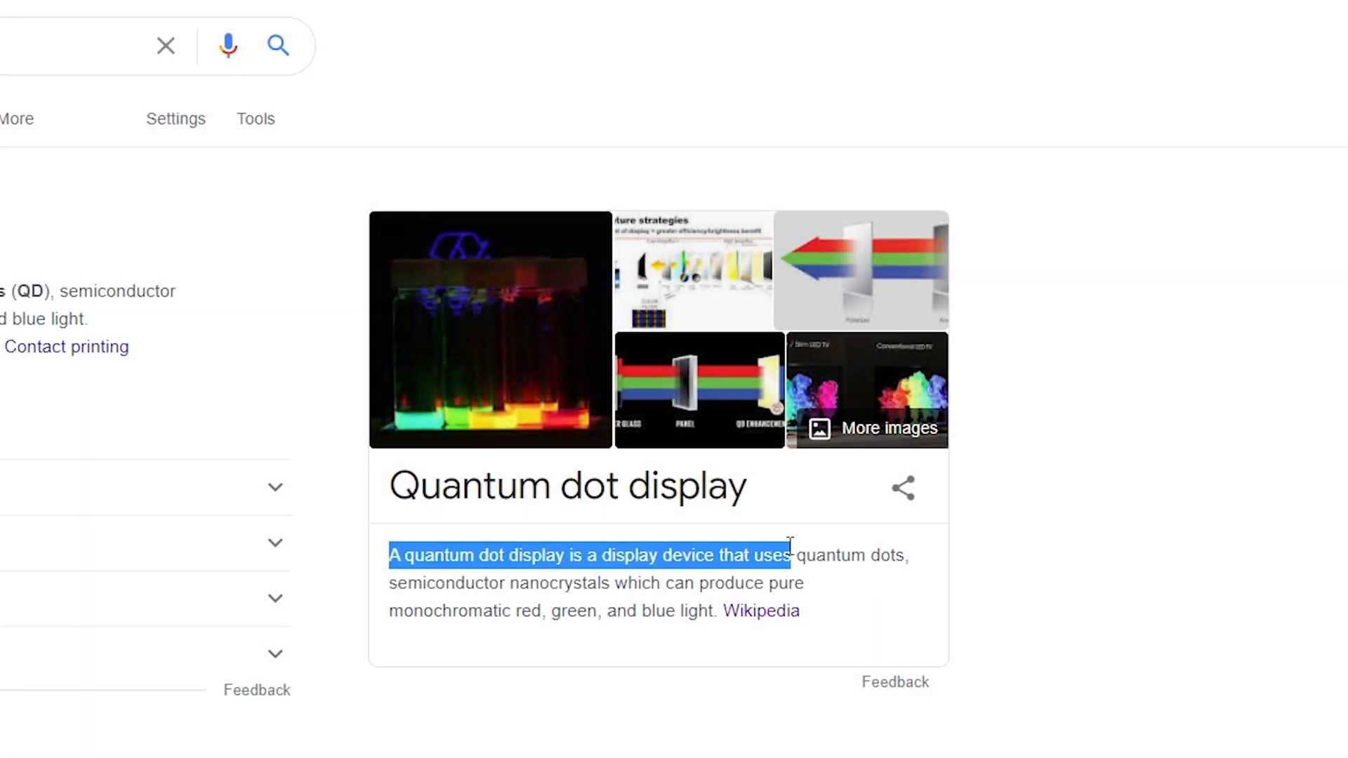
Highlight the knowledge-panel description from its start through "monochromatic red, green"
drag(786, 554, 583, 582)
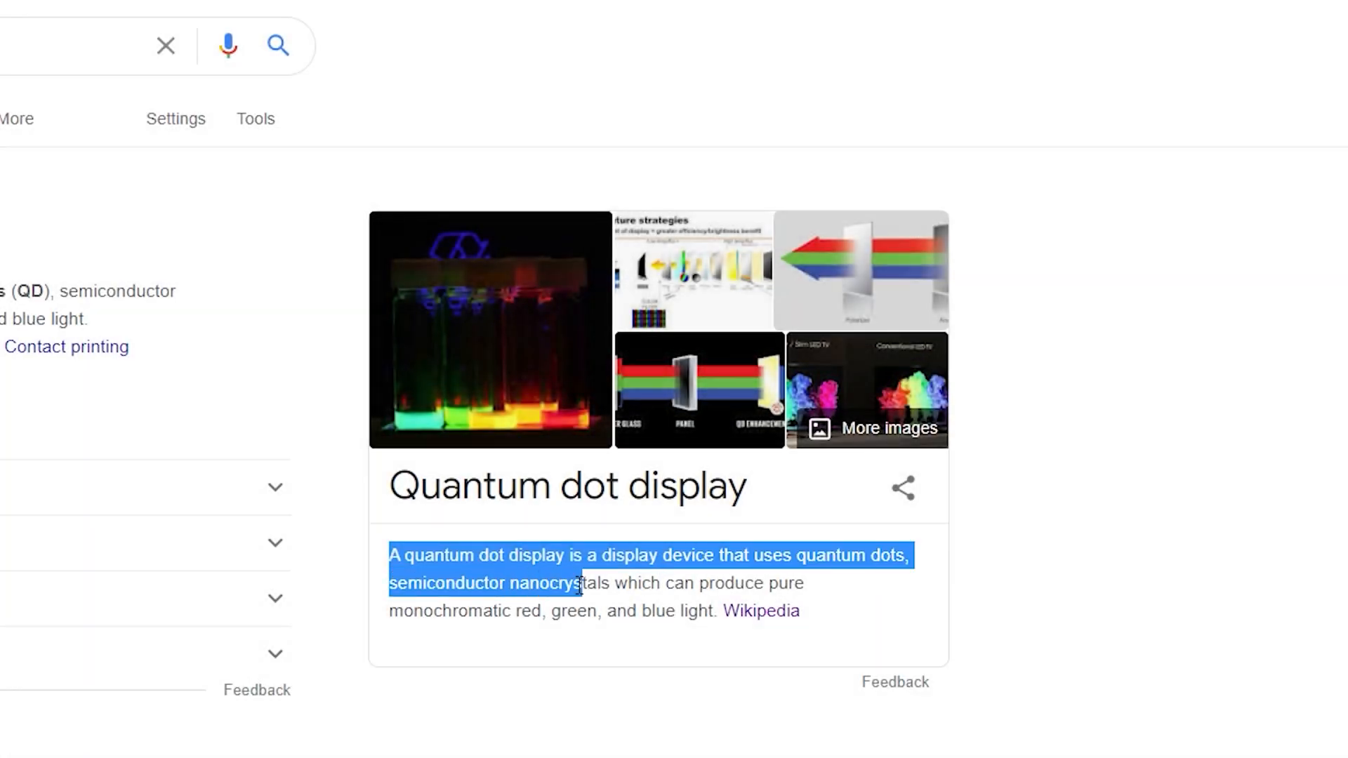
drag(582, 582, 583, 610)
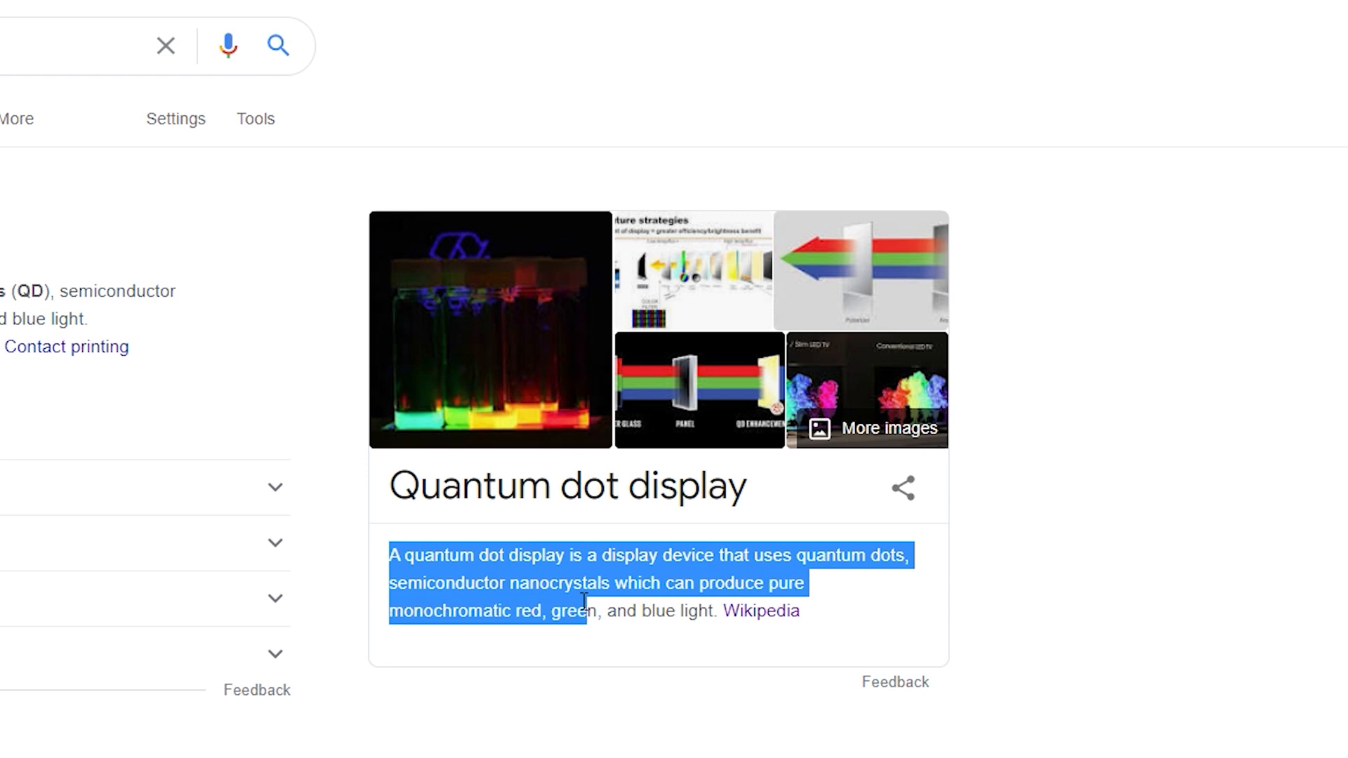